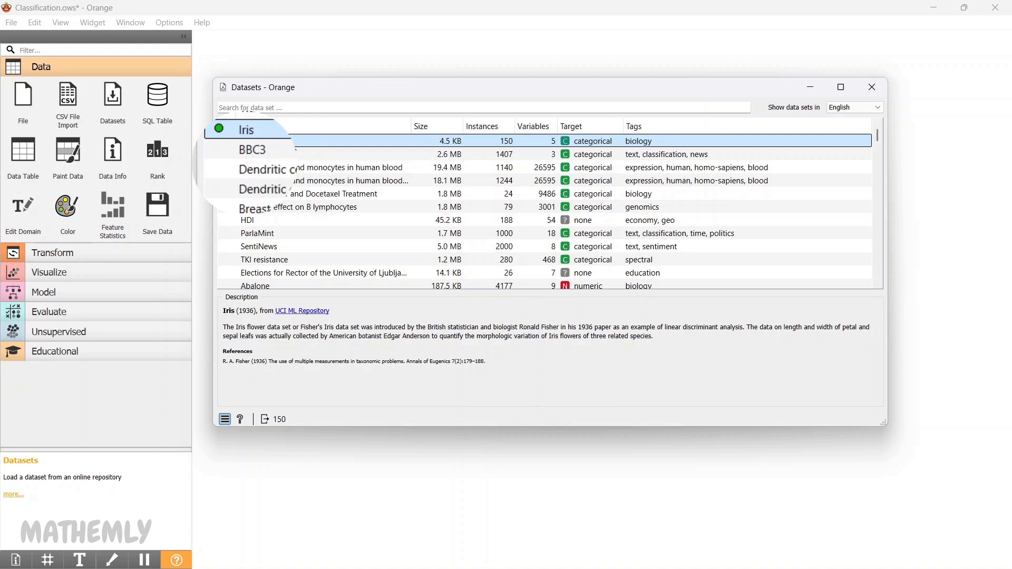
pyautogui.moveTo(339, 145)
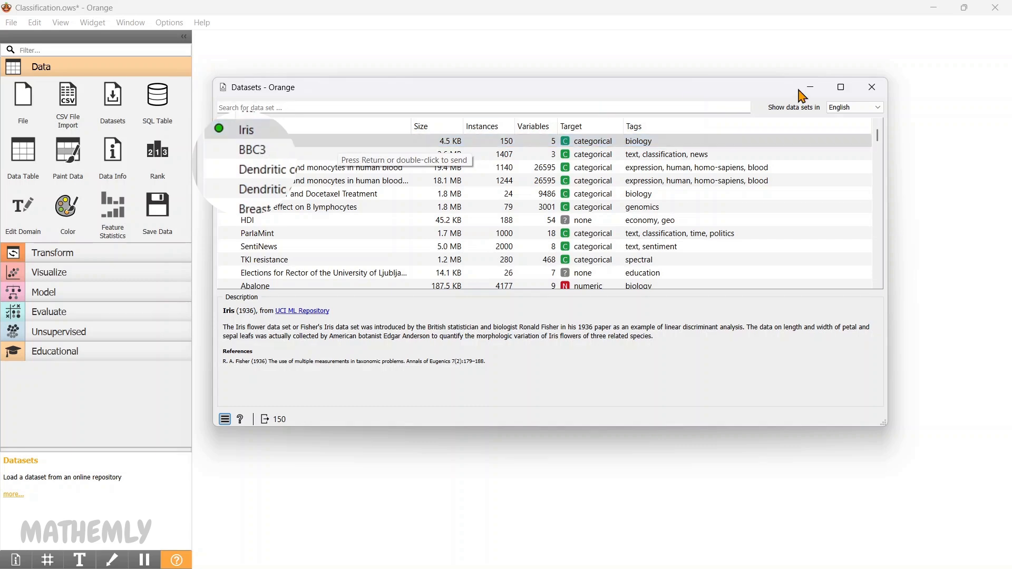
# Close the Datasets browser with Iris selected, returning to the classification workflow canvas.
pyautogui.click(871, 86)
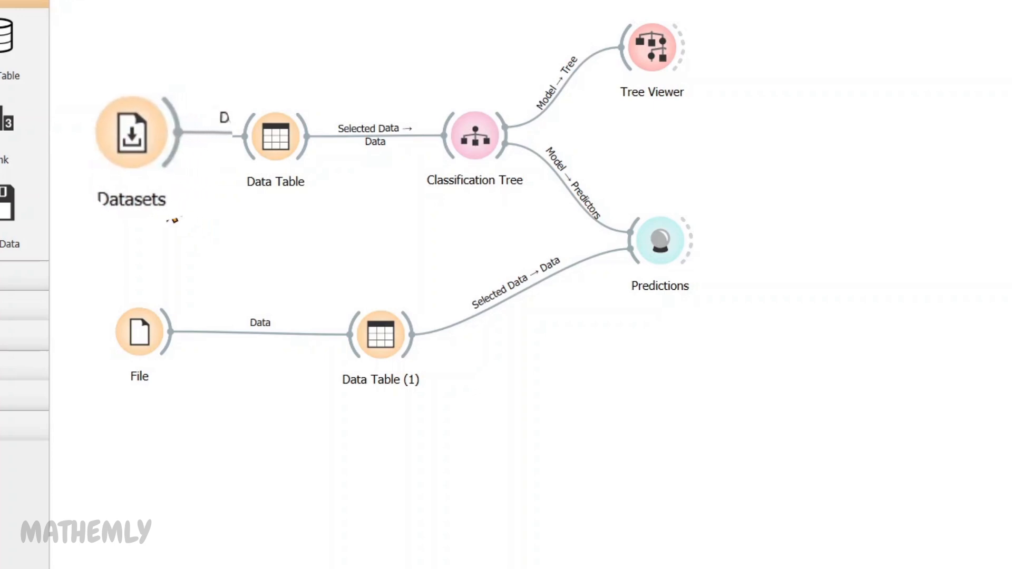
pyautogui.click(274, 136)
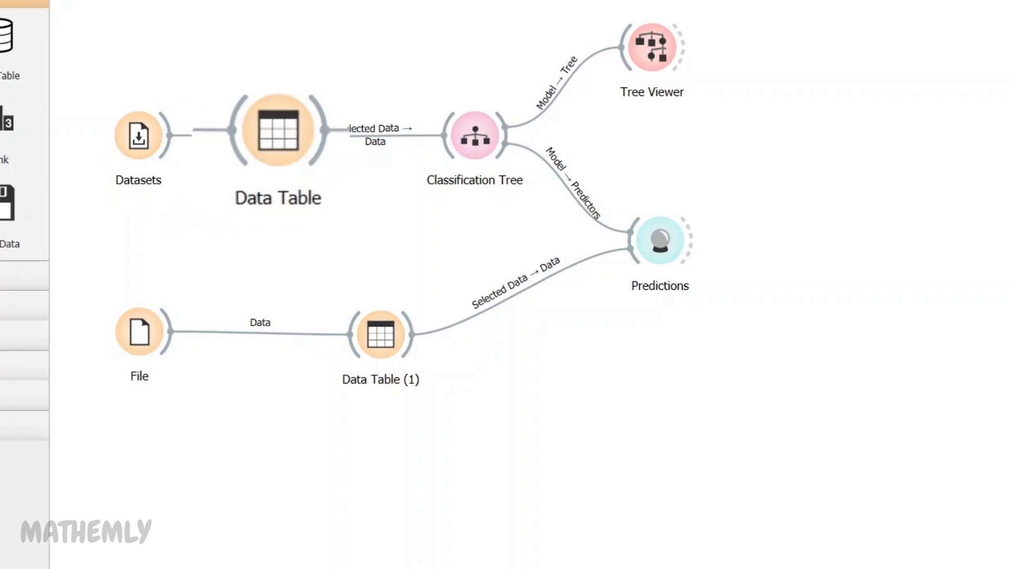
pyautogui.moveTo(226, 232)
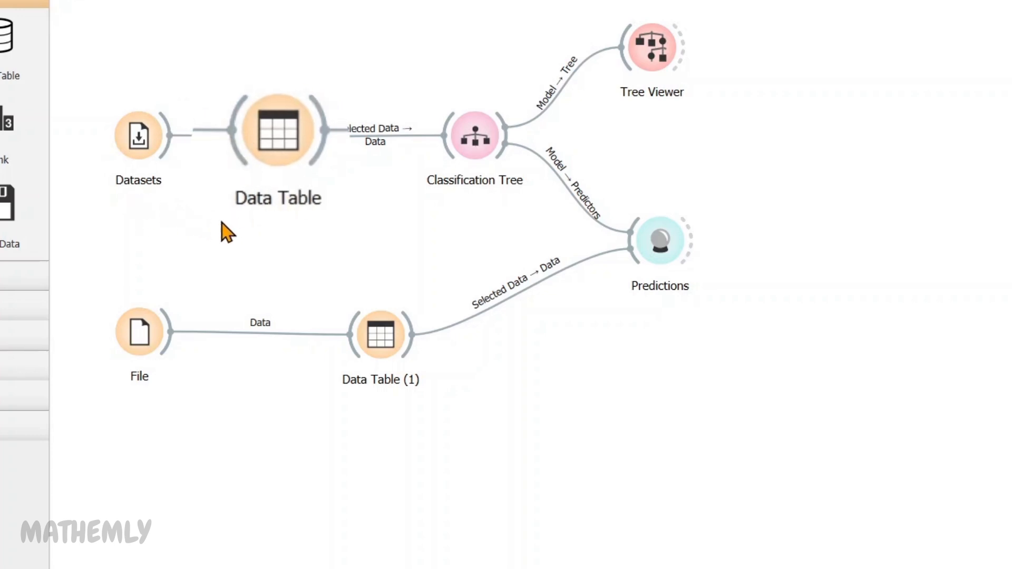
pyautogui.doubleClick(278, 131)
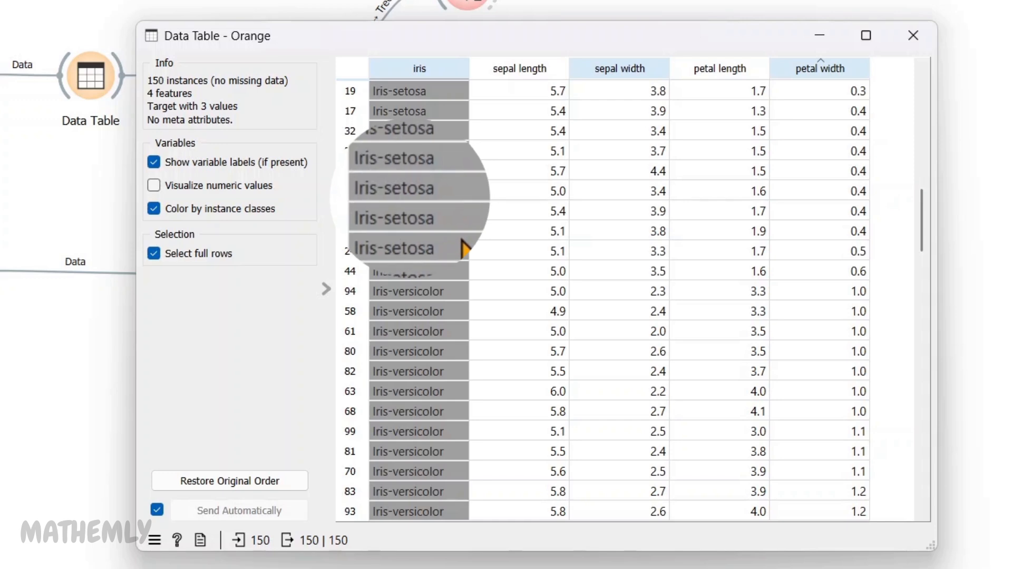
pyautogui.moveTo(452, 297)
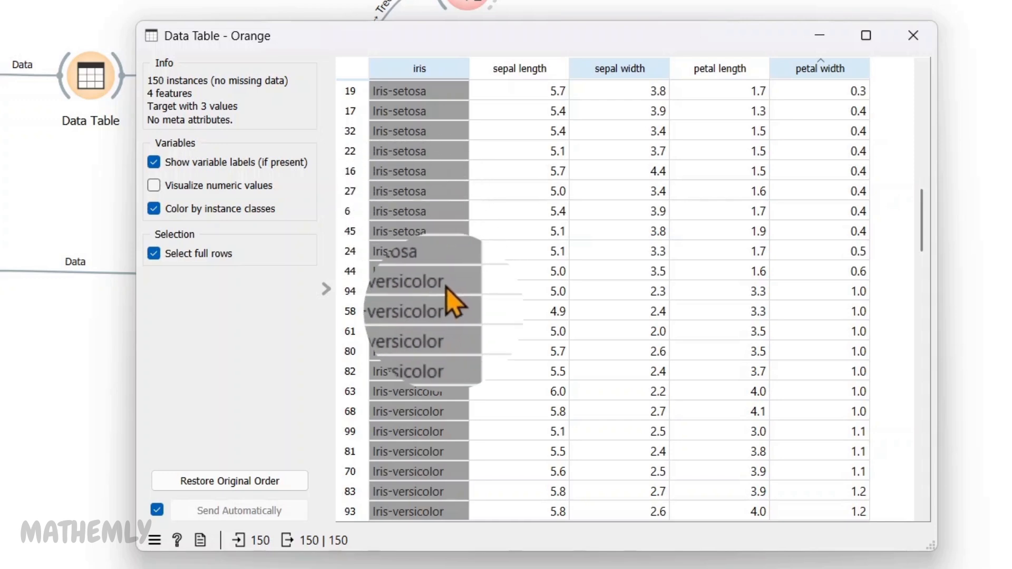
pyautogui.click(913, 35)
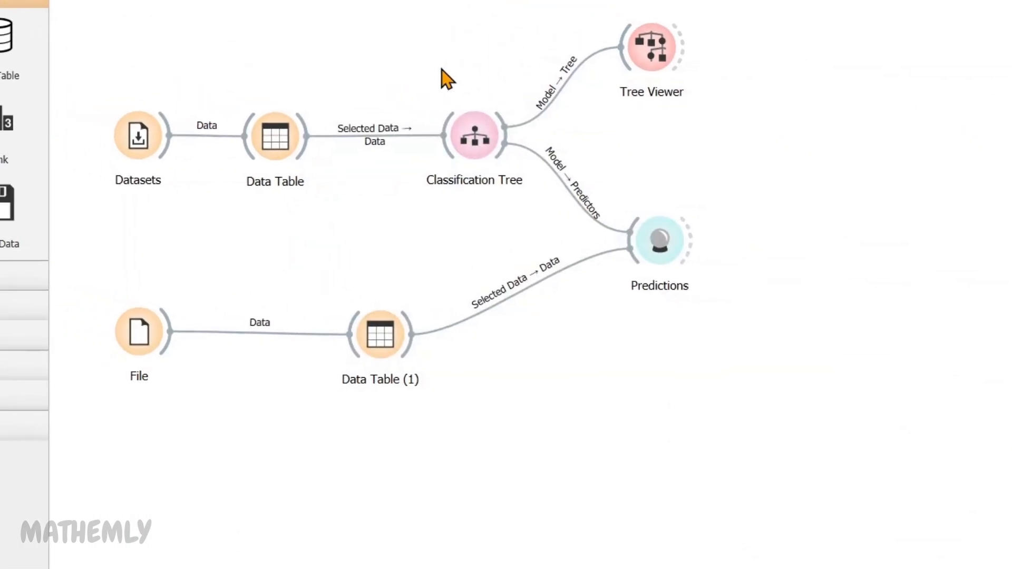
pyautogui.click(474, 136)
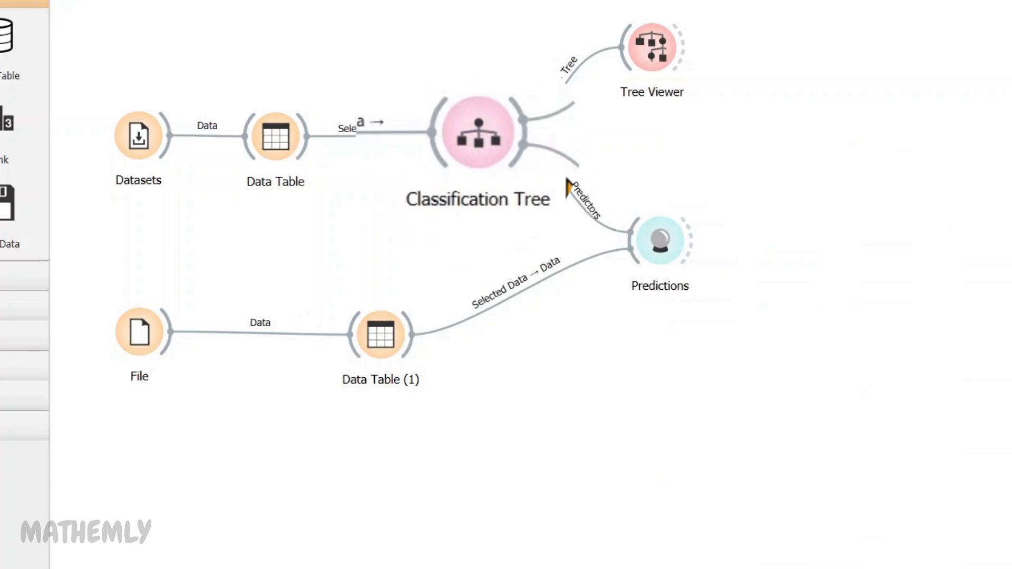
pyautogui.moveTo(518, 235)
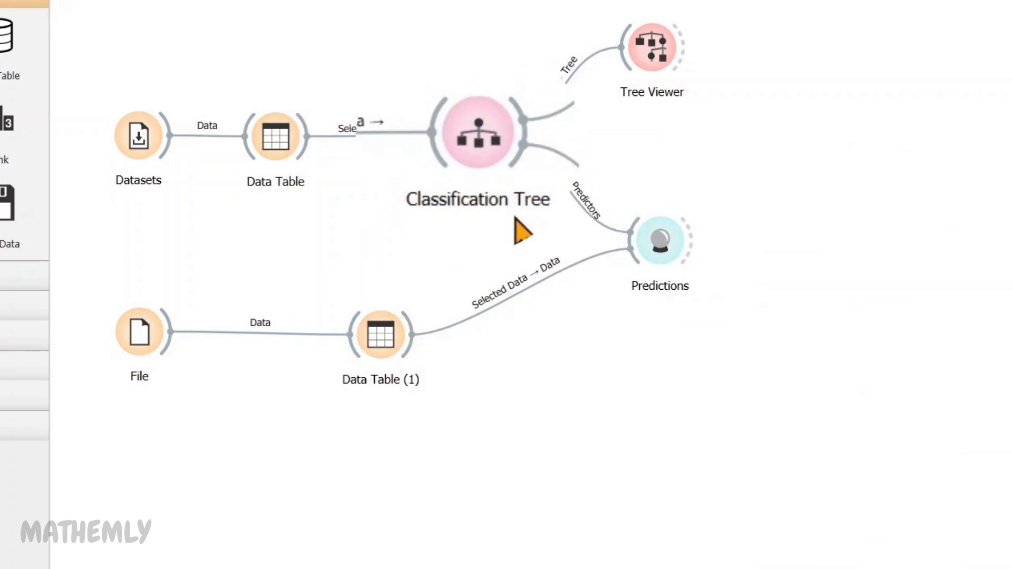
pyautogui.moveTo(520, 222)
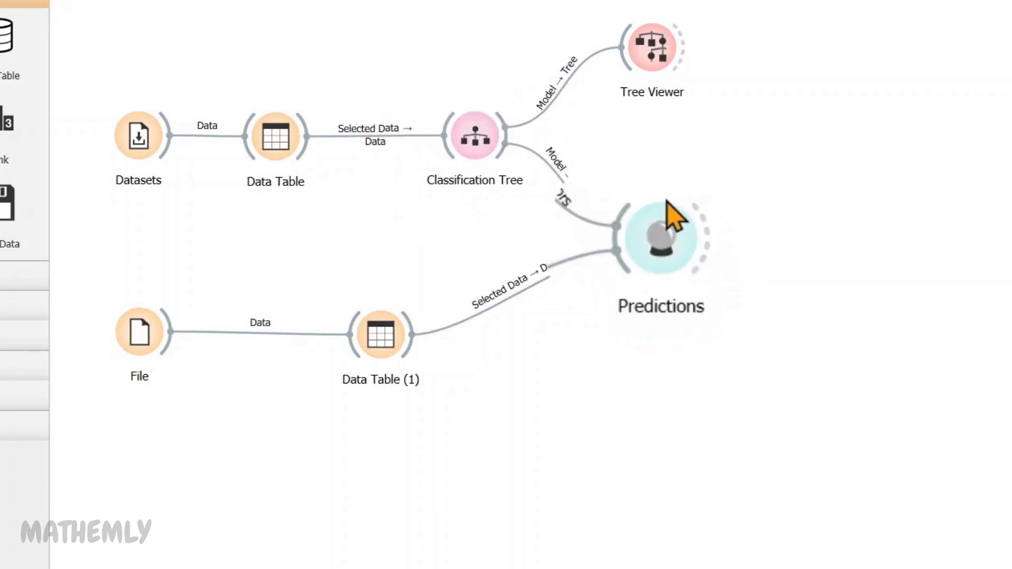
pyautogui.moveTo(731, 305)
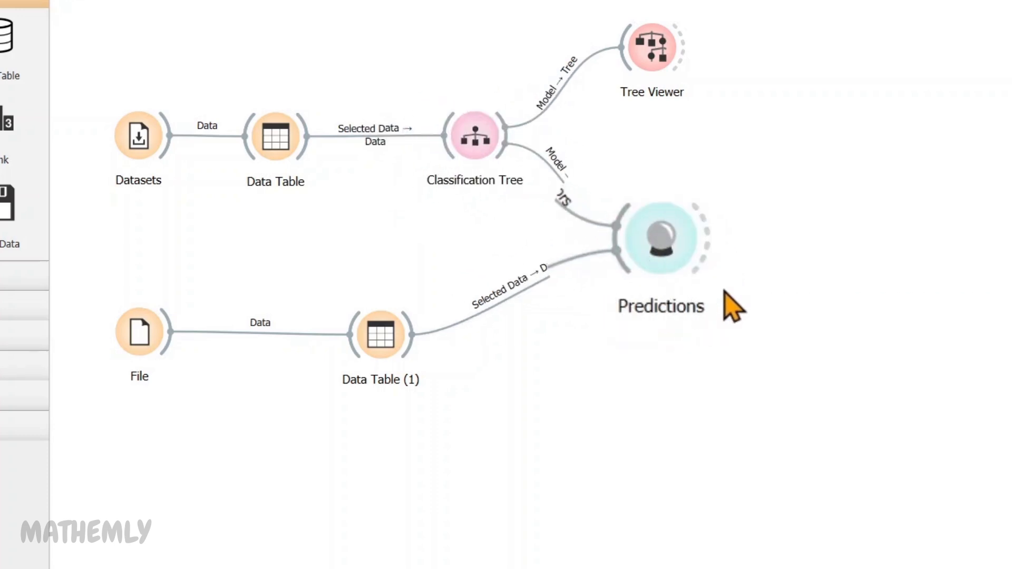
pyautogui.moveTo(729, 300)
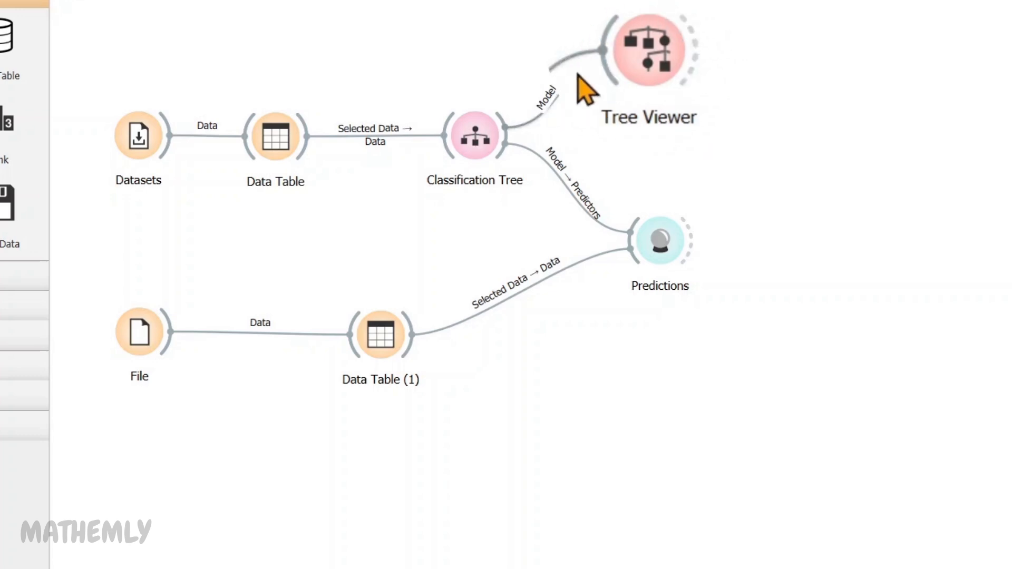
pyautogui.moveTo(719, 129)
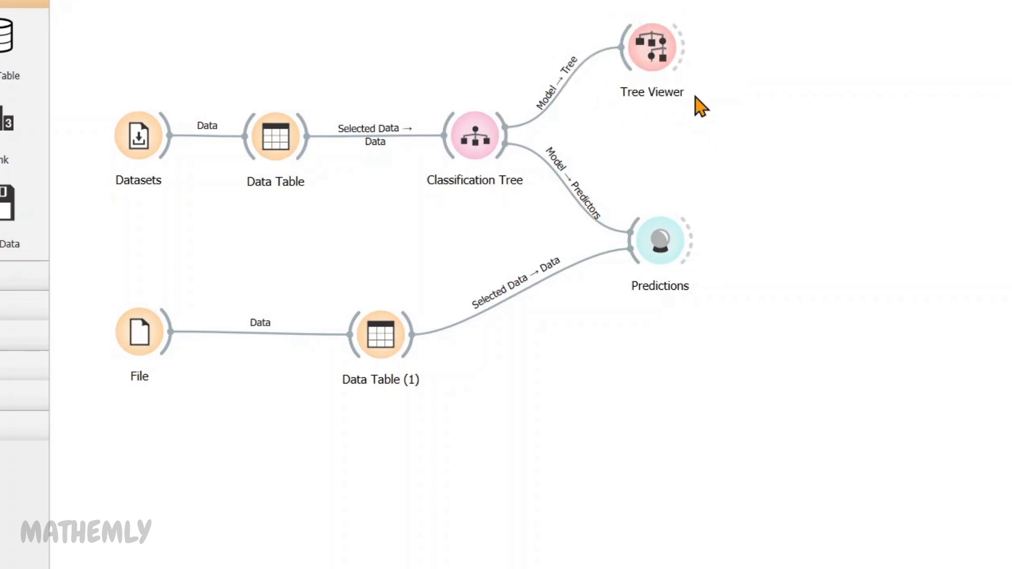
pyautogui.moveTo(484, 504)
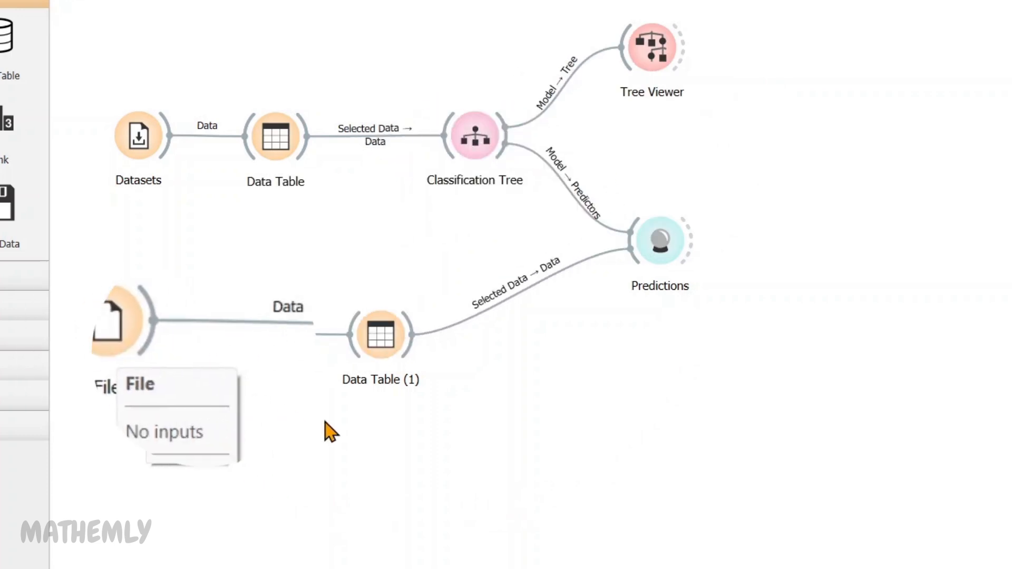
pyautogui.doubleClick(380, 334)
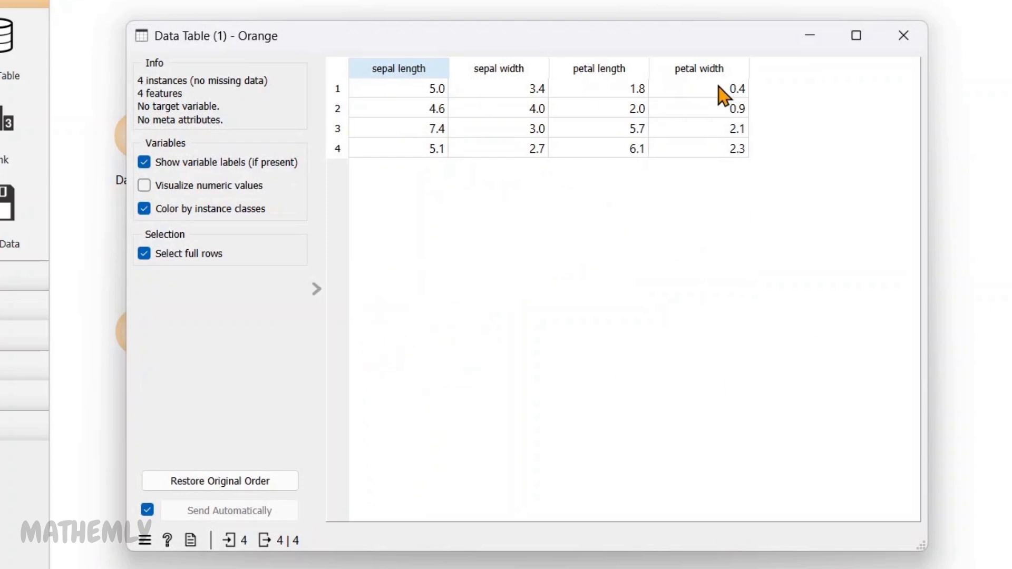
pyautogui.moveTo(503, 173)
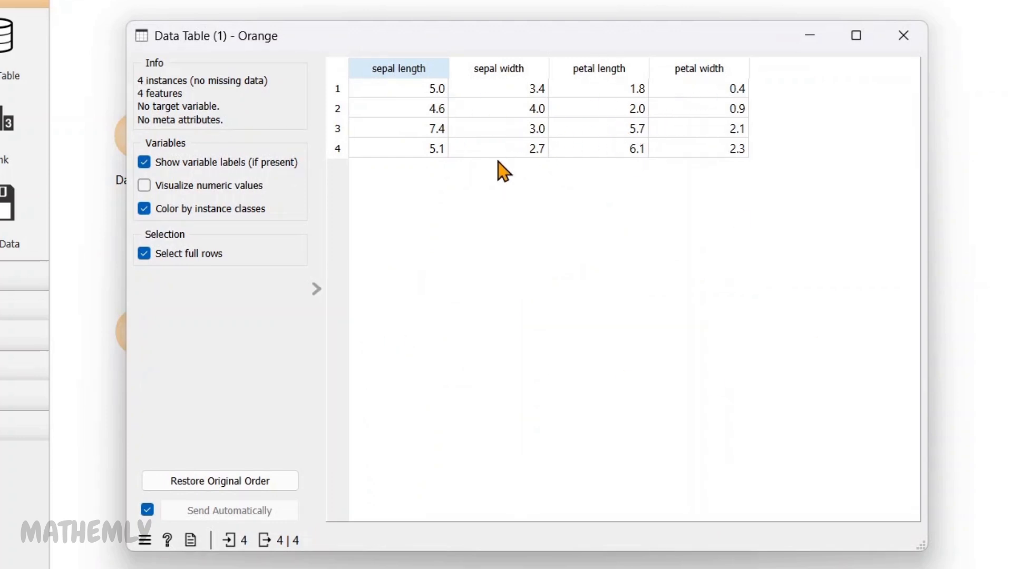
pyautogui.moveTo(673, 176)
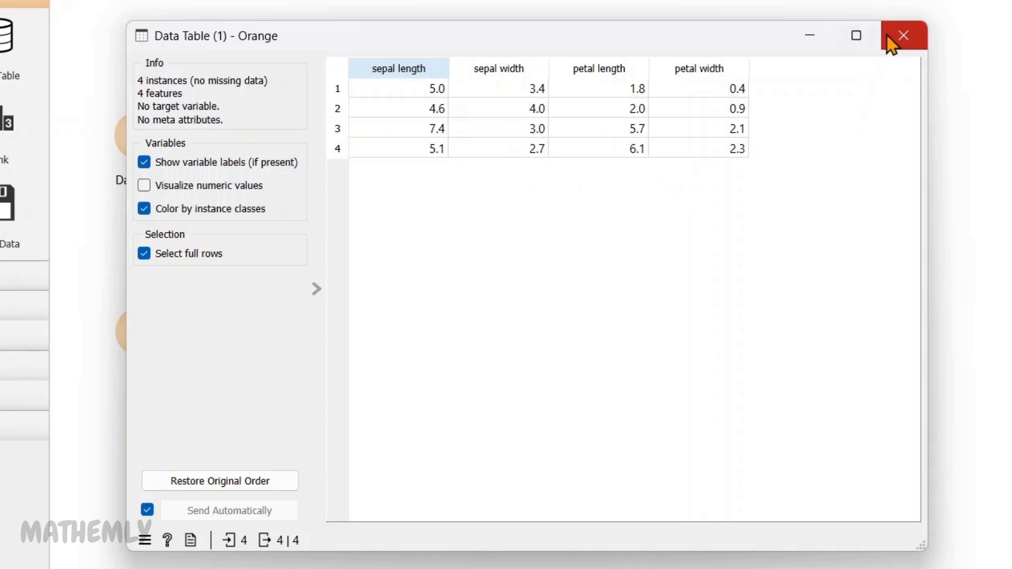
pyautogui.click(903, 35)
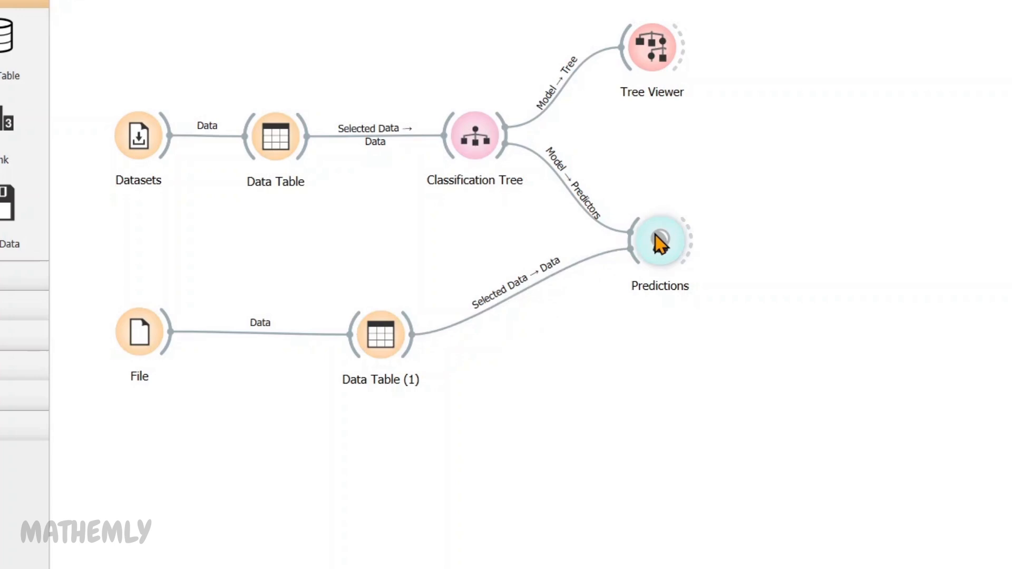
pyautogui.moveTo(659, 242)
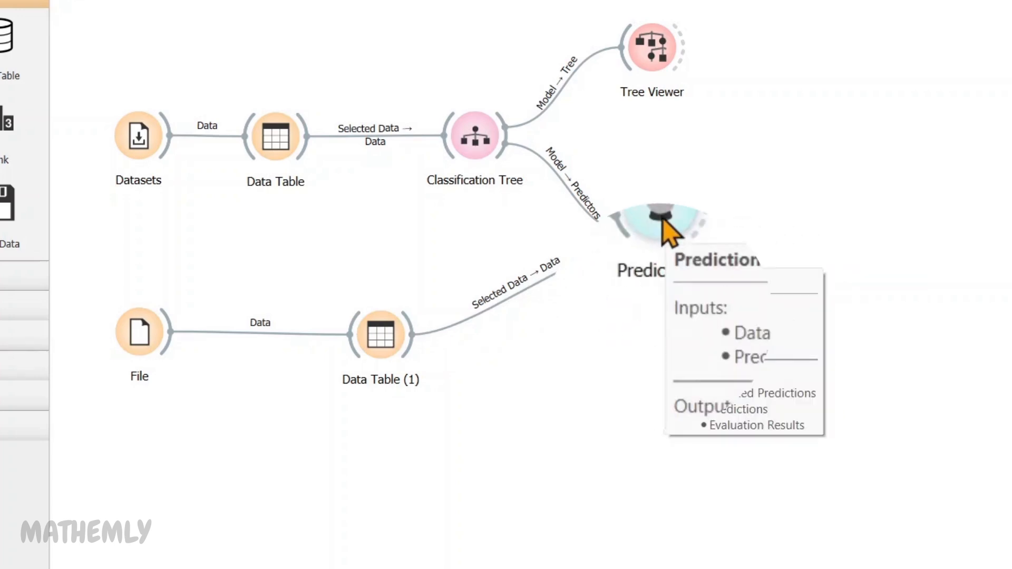
# View the Predictions (setosa, versicolor, virginica, virginica) for the four test flowers, then close it.
pyautogui.doubleClick(652, 226)
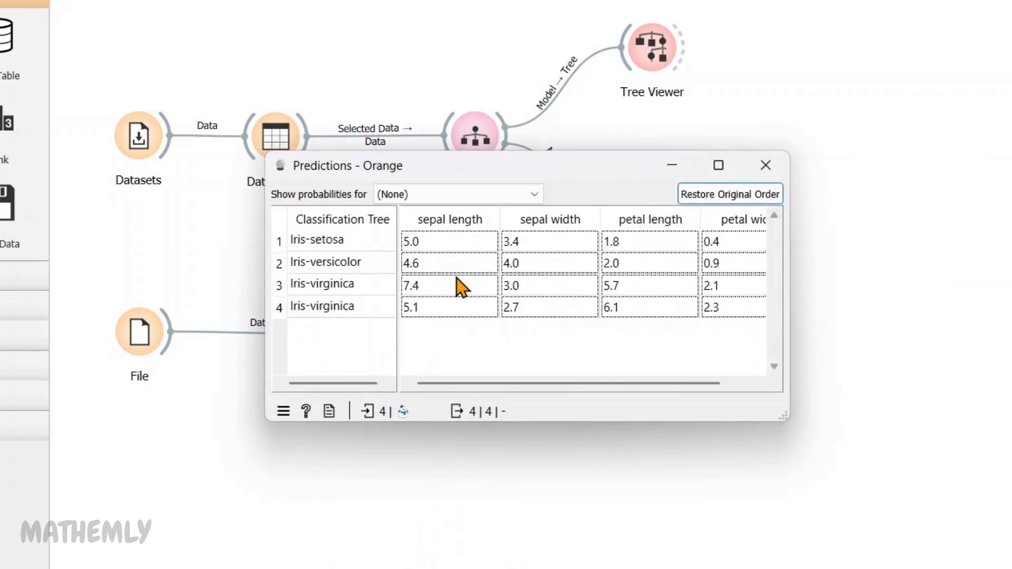
pyautogui.moveTo(388, 281)
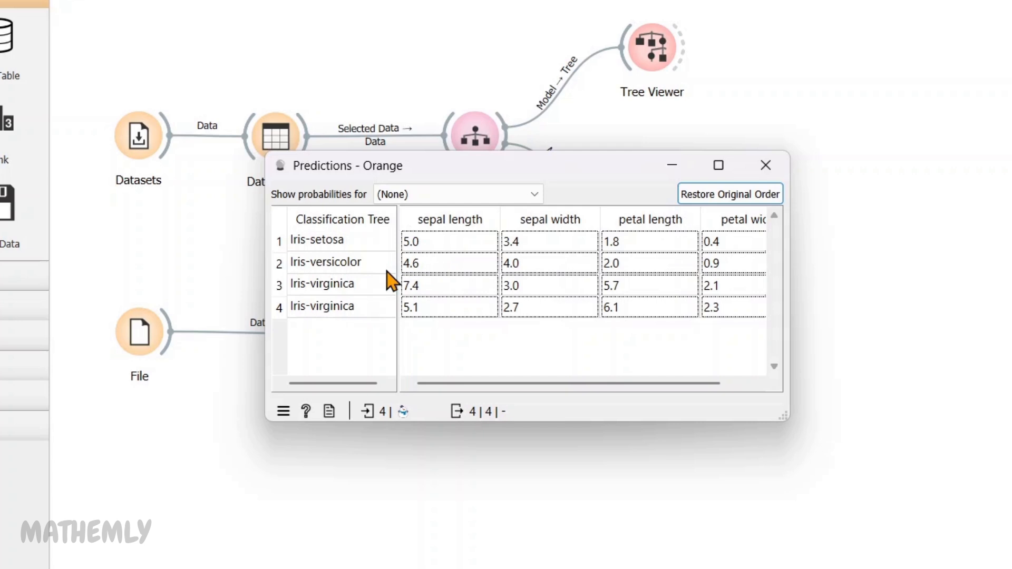
pyautogui.click(765, 165)
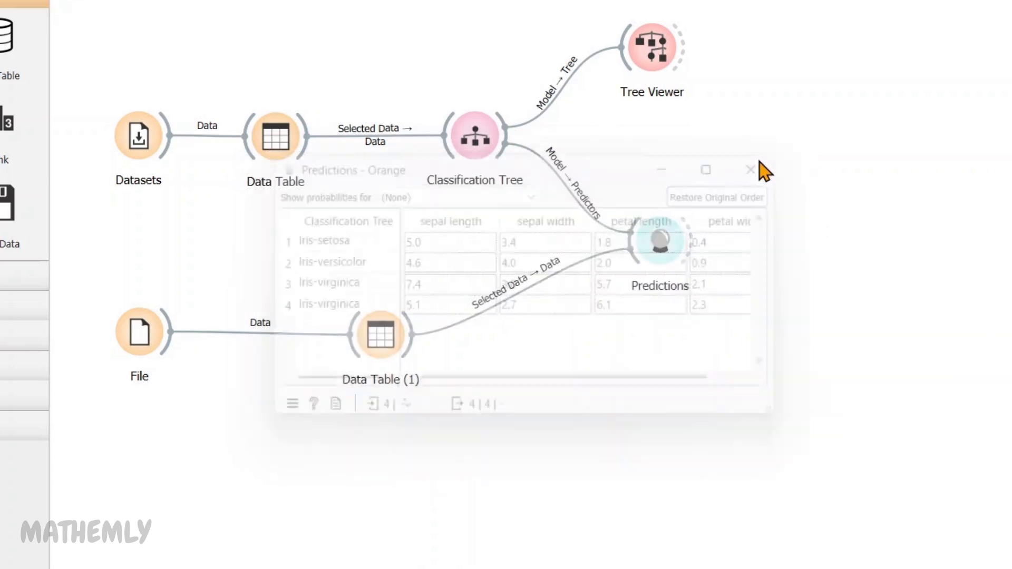
pyautogui.click(748, 169)
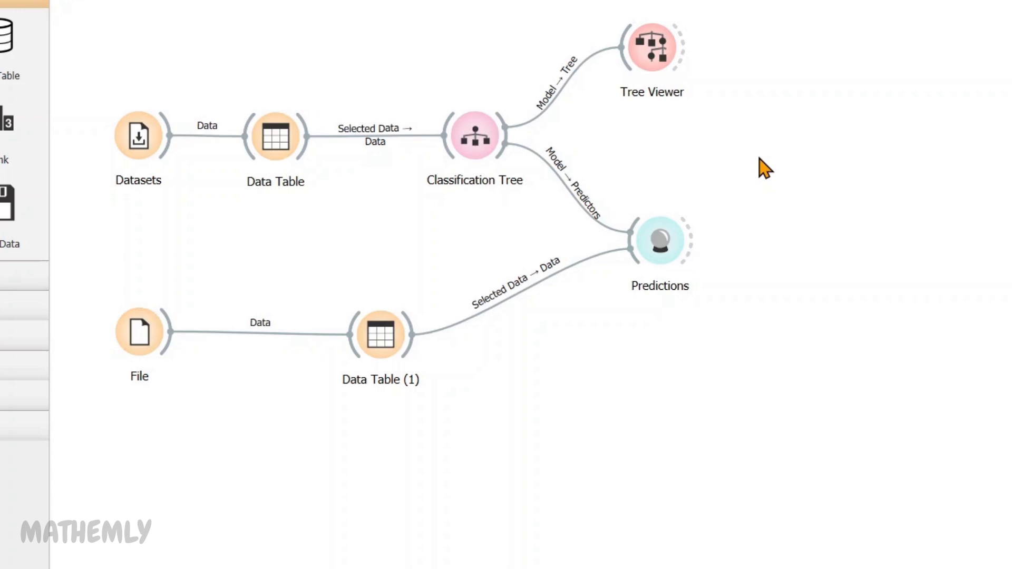
pyautogui.moveTo(666, 19)
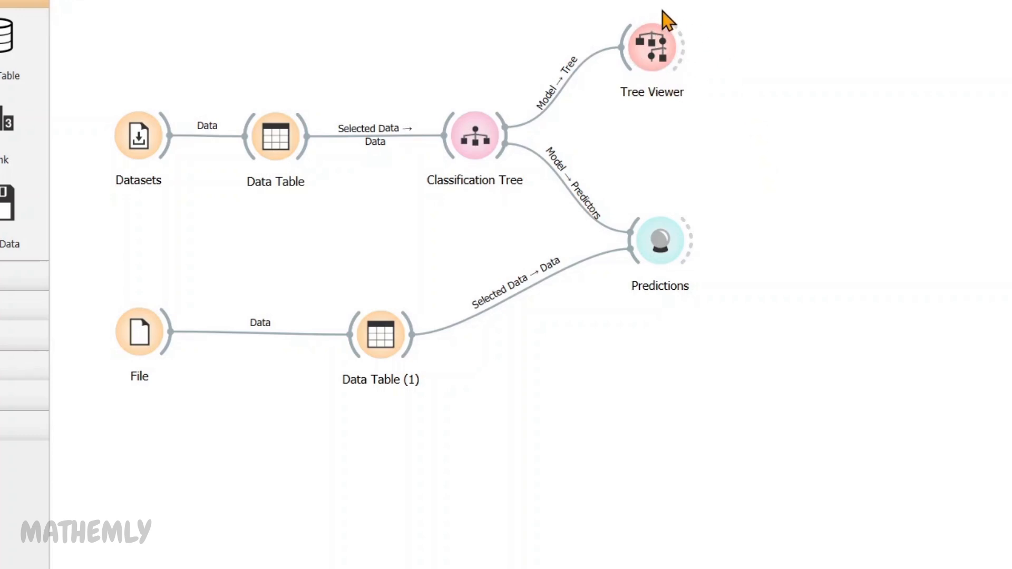
pyautogui.moveTo(675, 83)
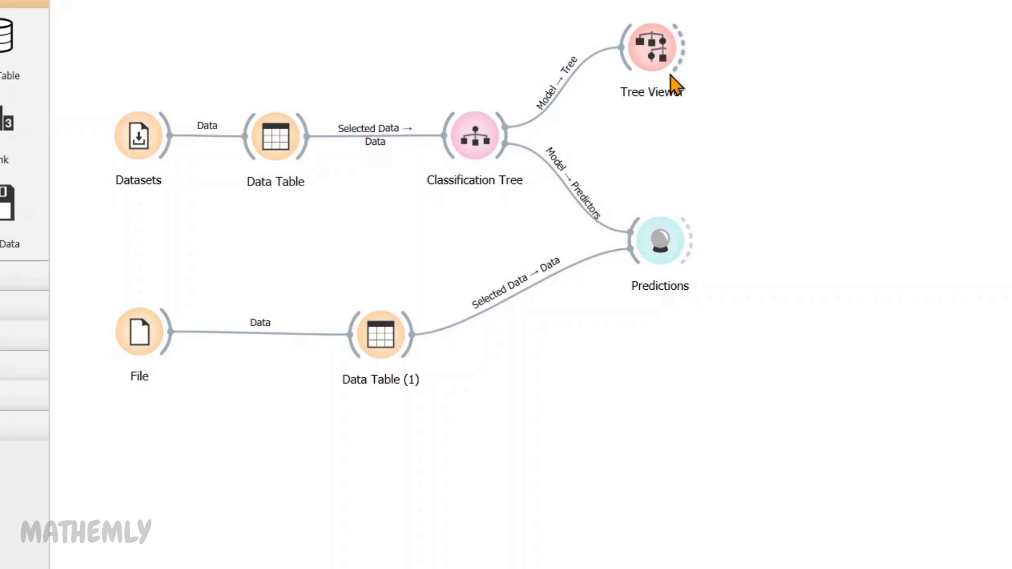
pyautogui.moveTo(653, 49)
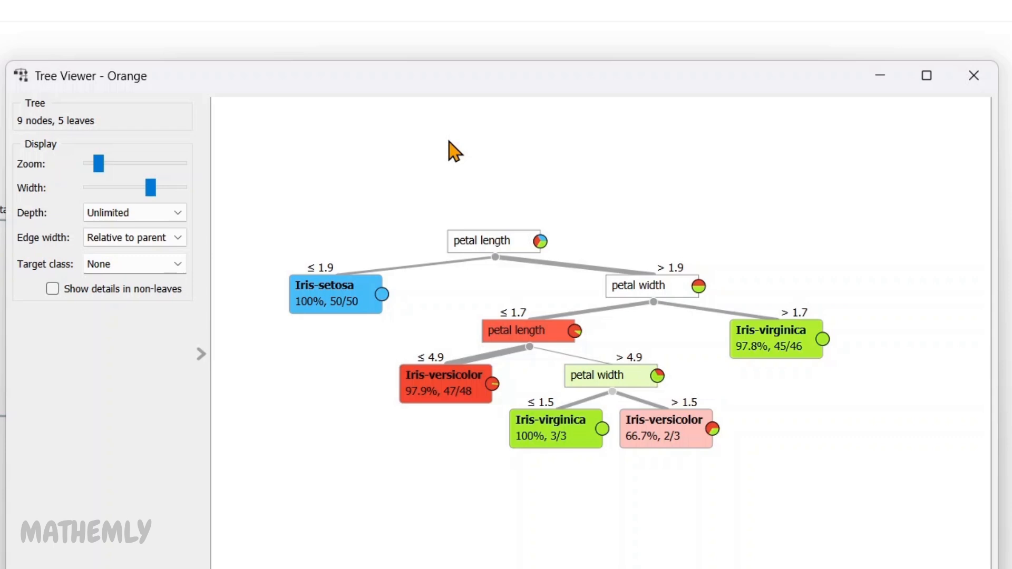
pyautogui.moveTo(451, 148)
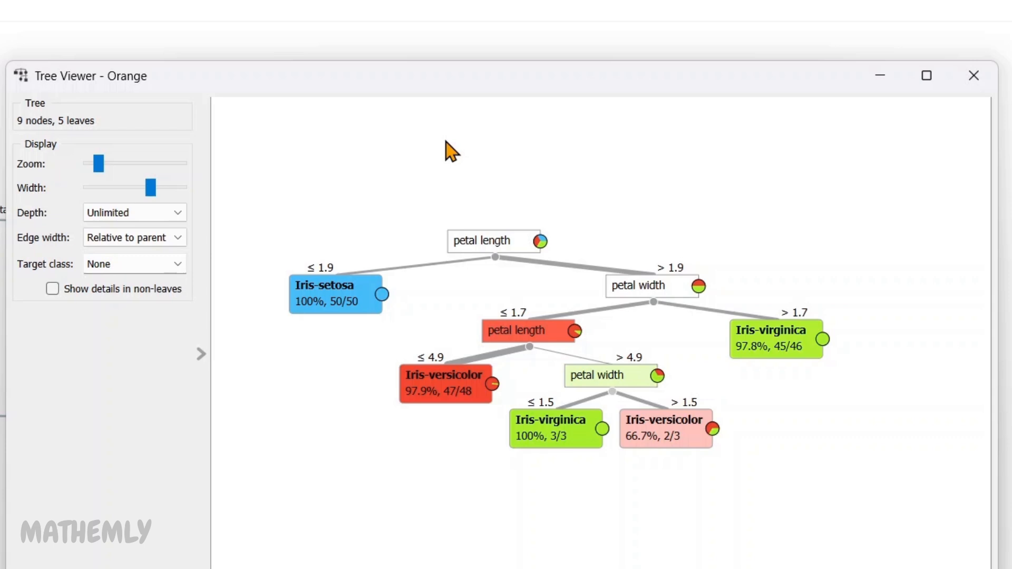
pyautogui.moveTo(481, 184)
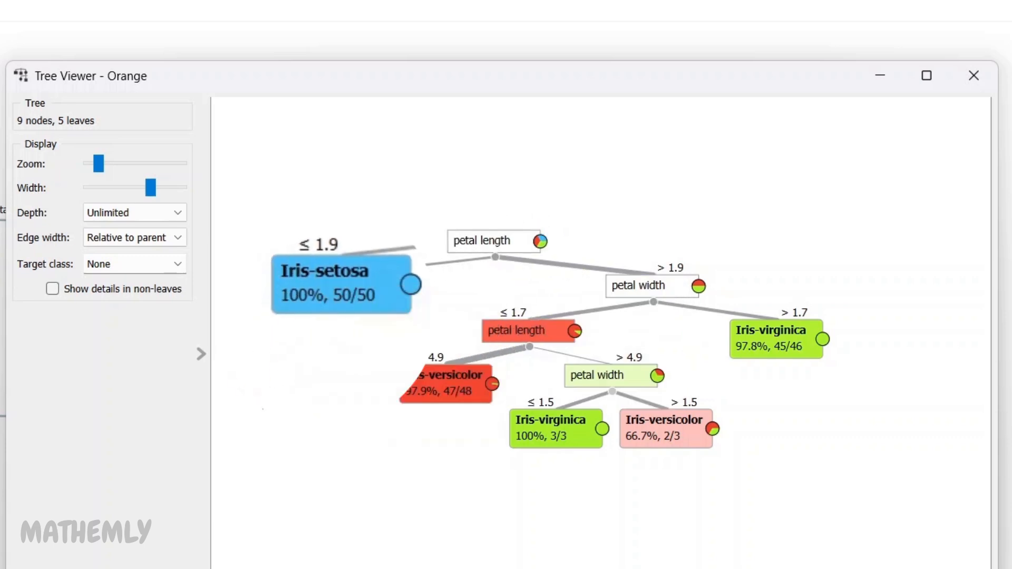
pyautogui.moveTo(384, 339)
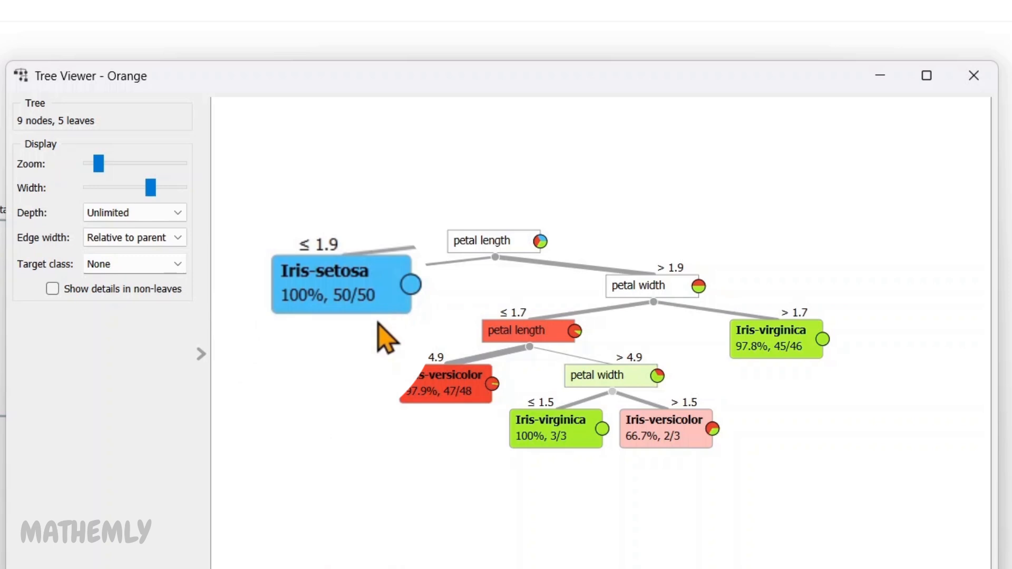
pyautogui.moveTo(463, 277)
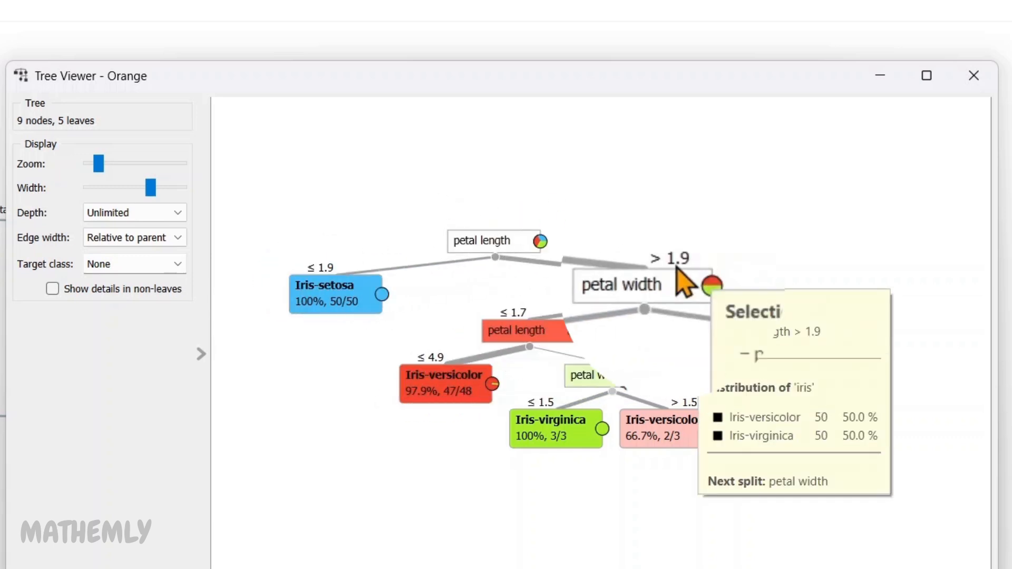
pyautogui.moveTo(597, 313)
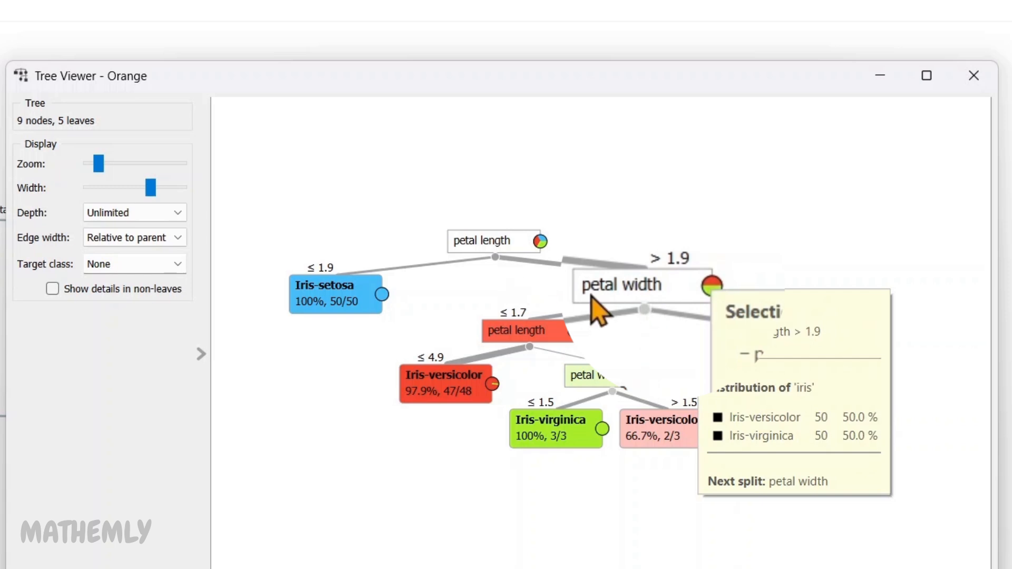
pyautogui.moveTo(599, 313)
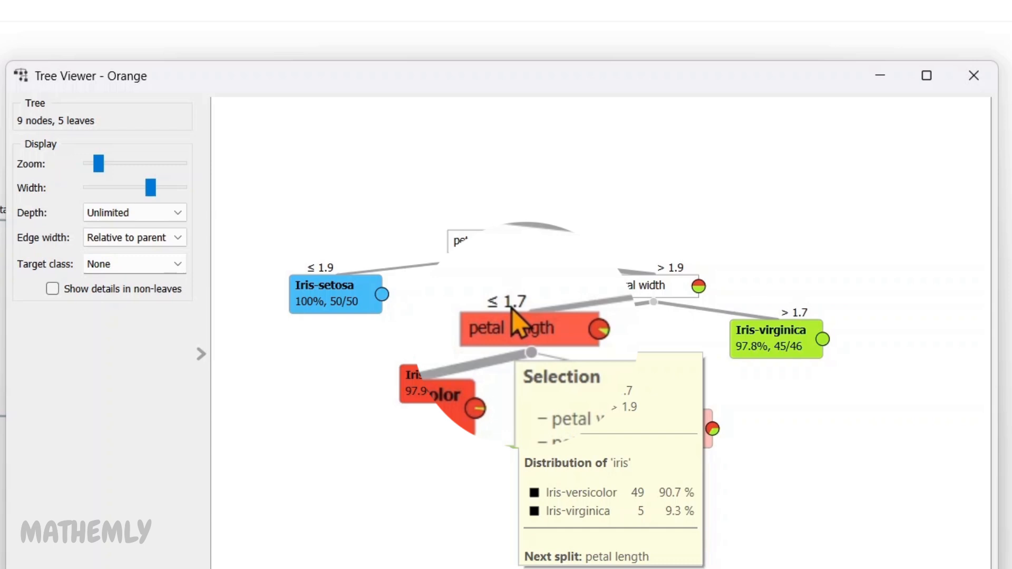
pyautogui.moveTo(542, 359)
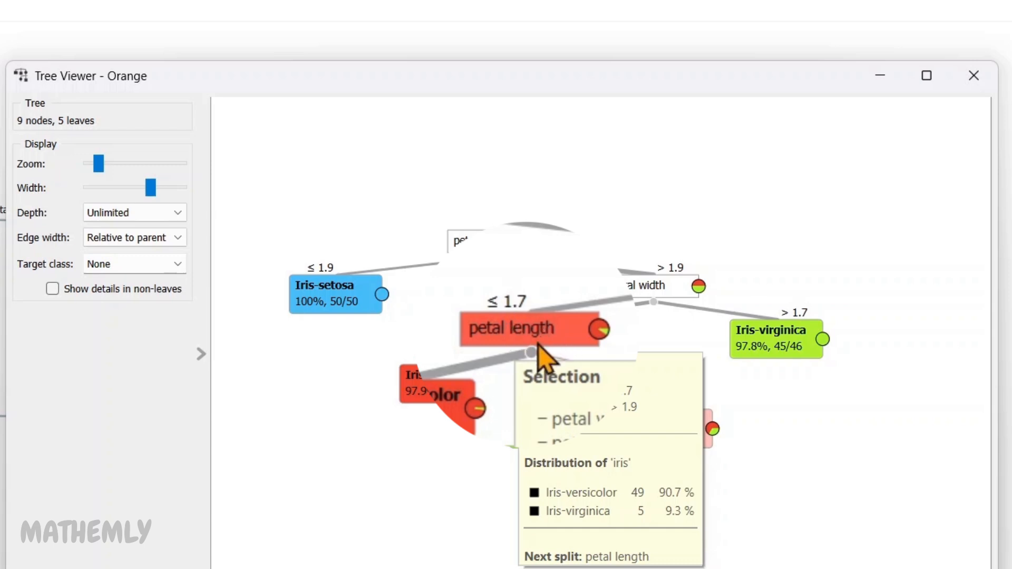
pyautogui.moveTo(542, 359)
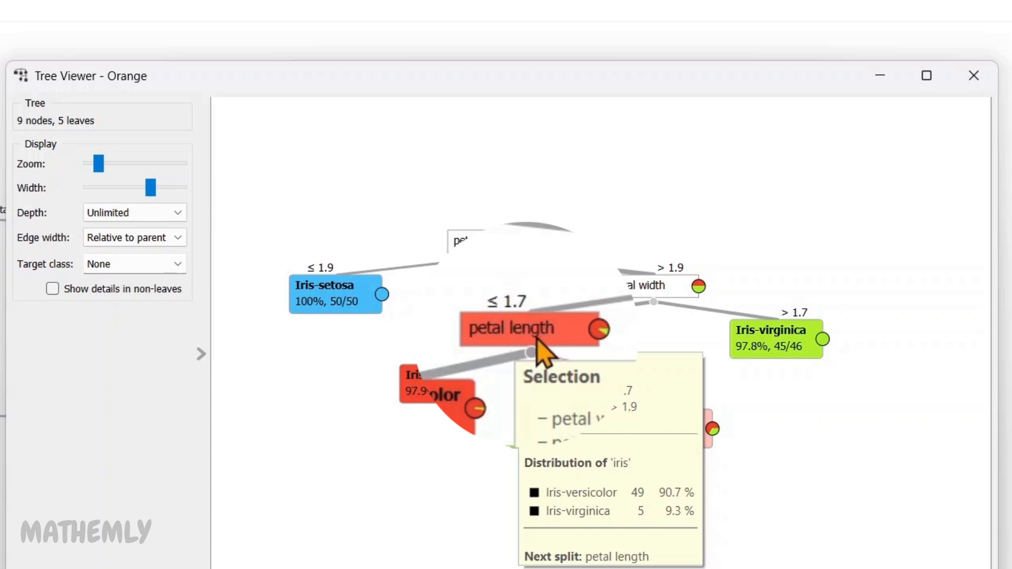
pyautogui.moveTo(475, 348)
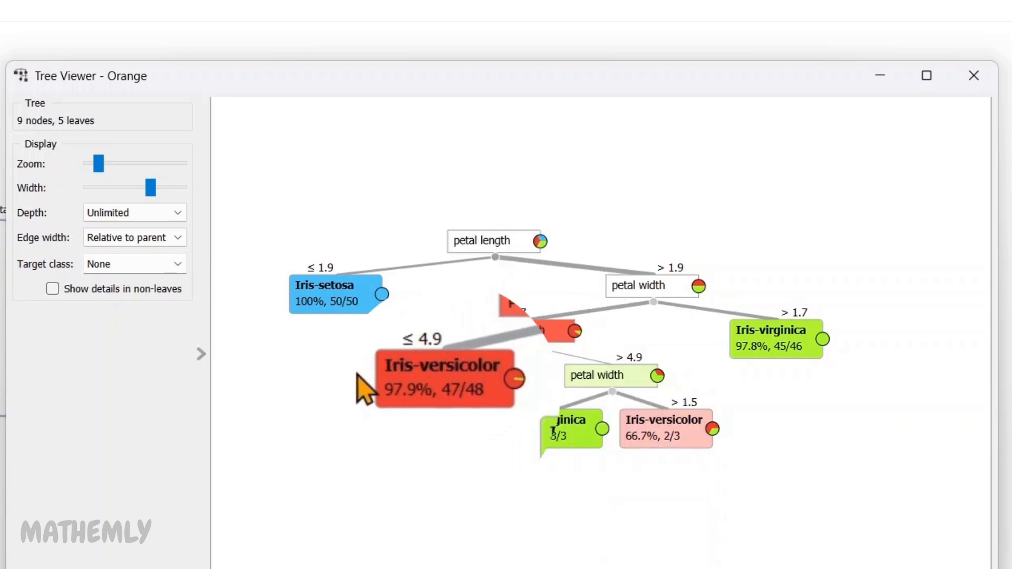
pyautogui.moveTo(400, 432)
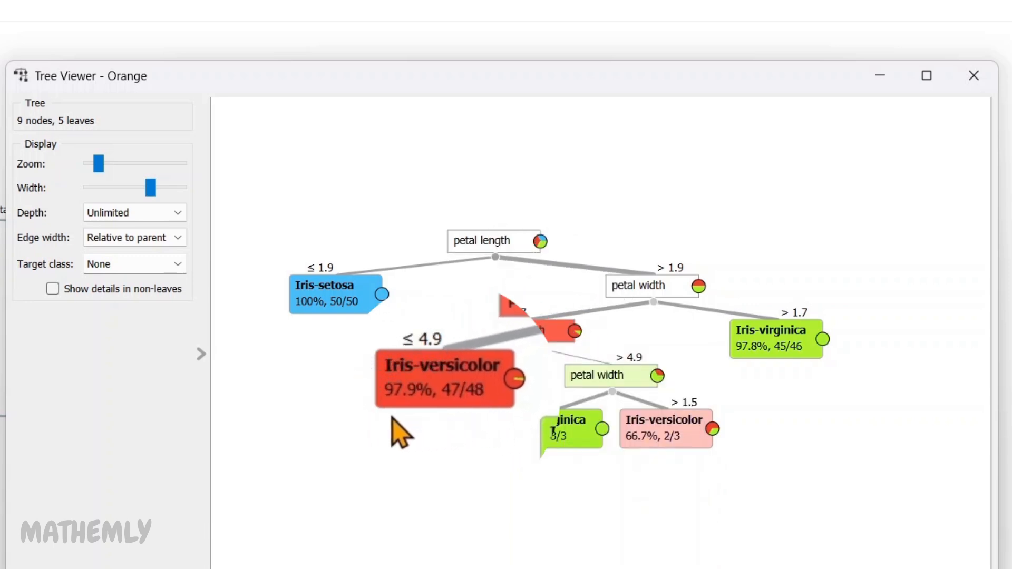
pyautogui.moveTo(494, 432)
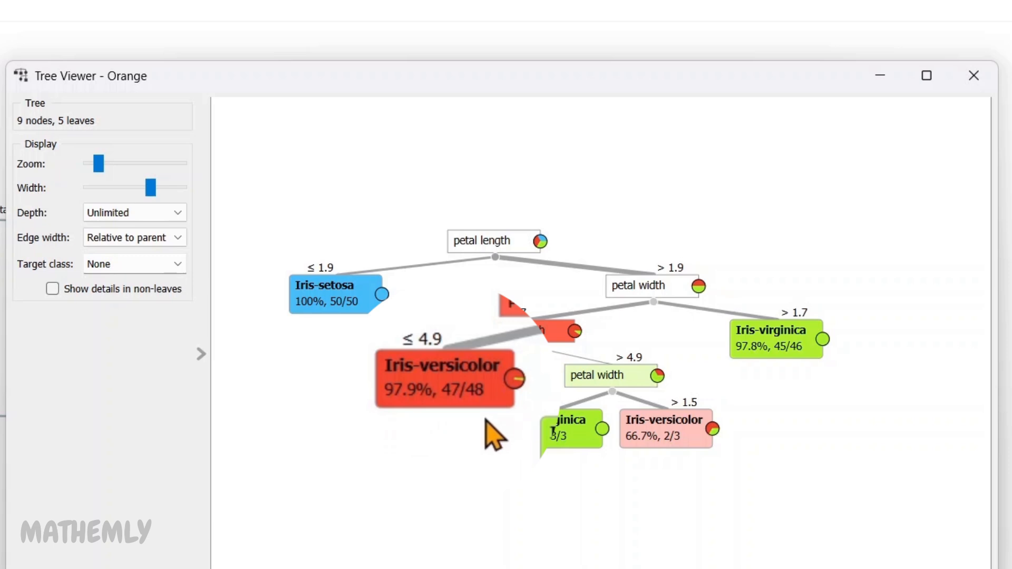
pyautogui.moveTo(517, 371)
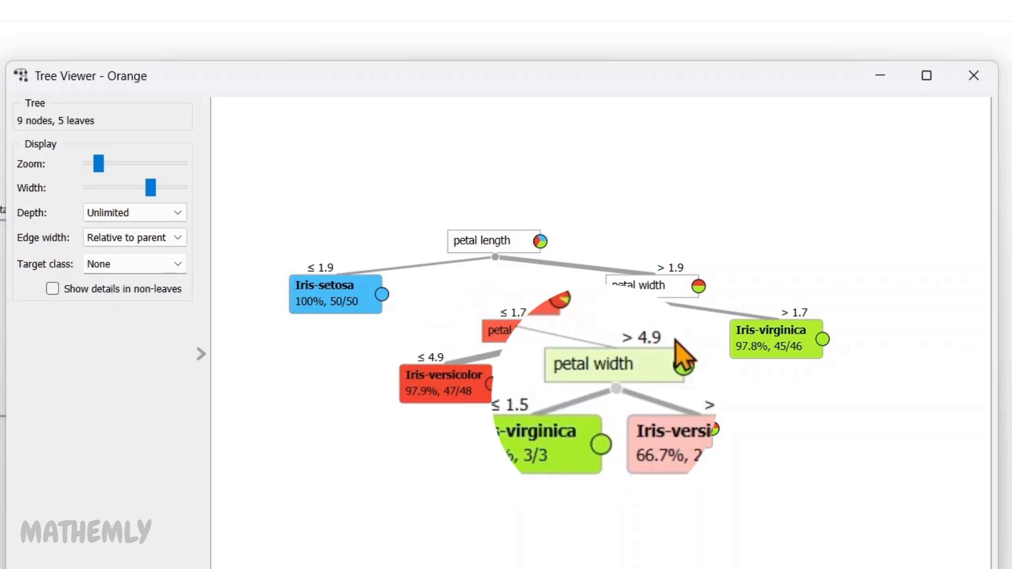
pyautogui.moveTo(558, 435)
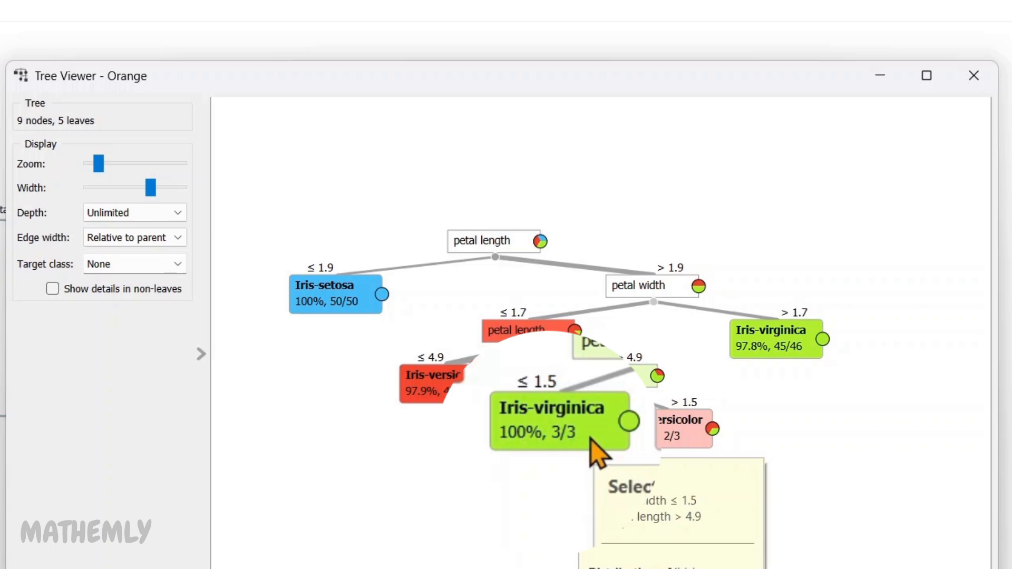
pyautogui.moveTo(858, 416)
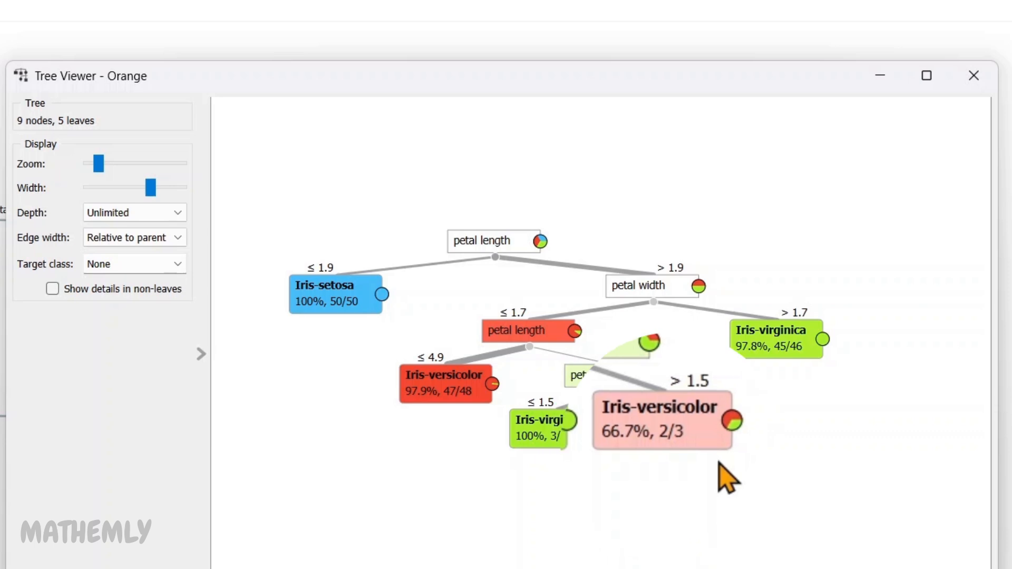
pyautogui.moveTo(726, 474)
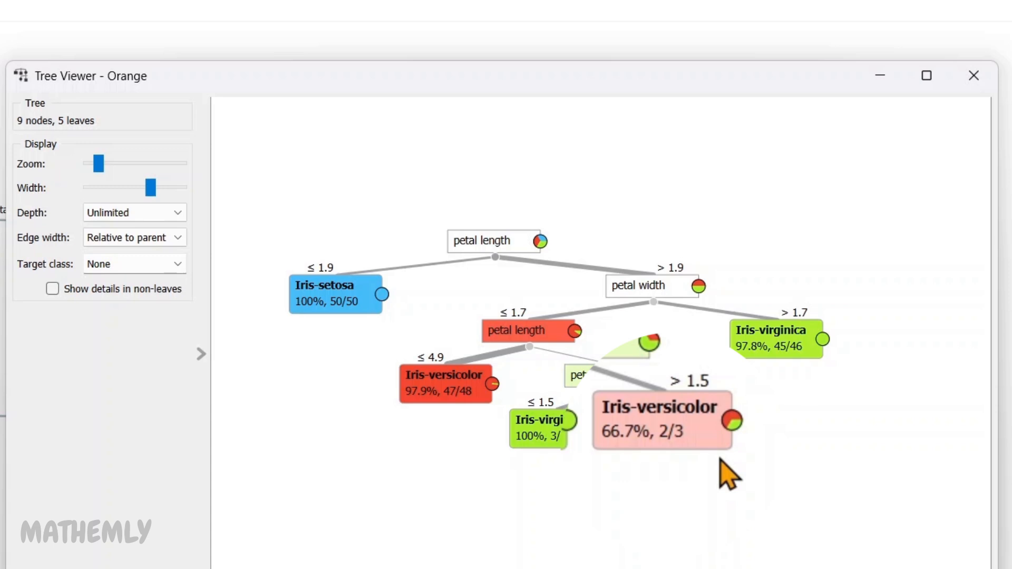
pyautogui.moveTo(729, 481)
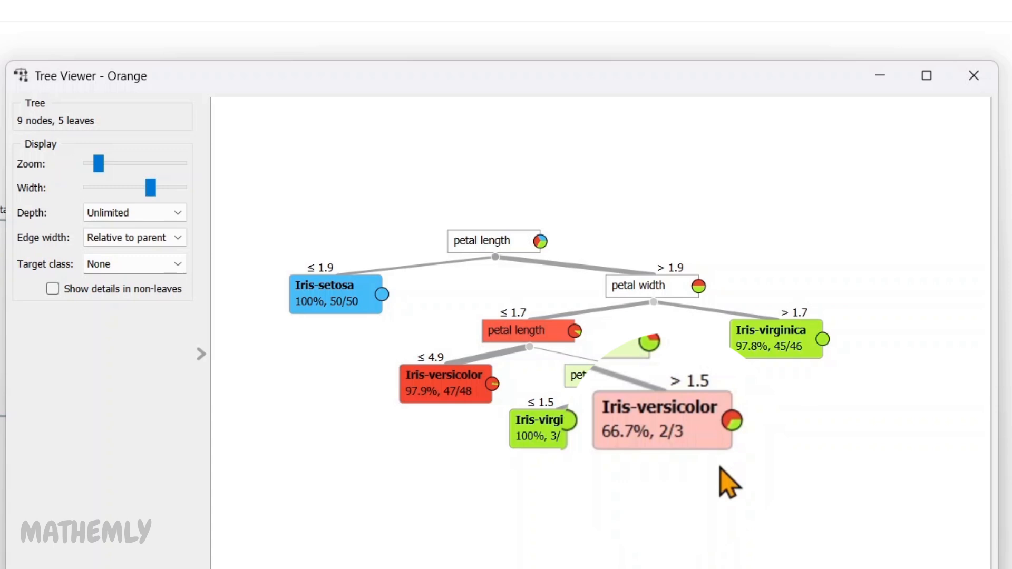